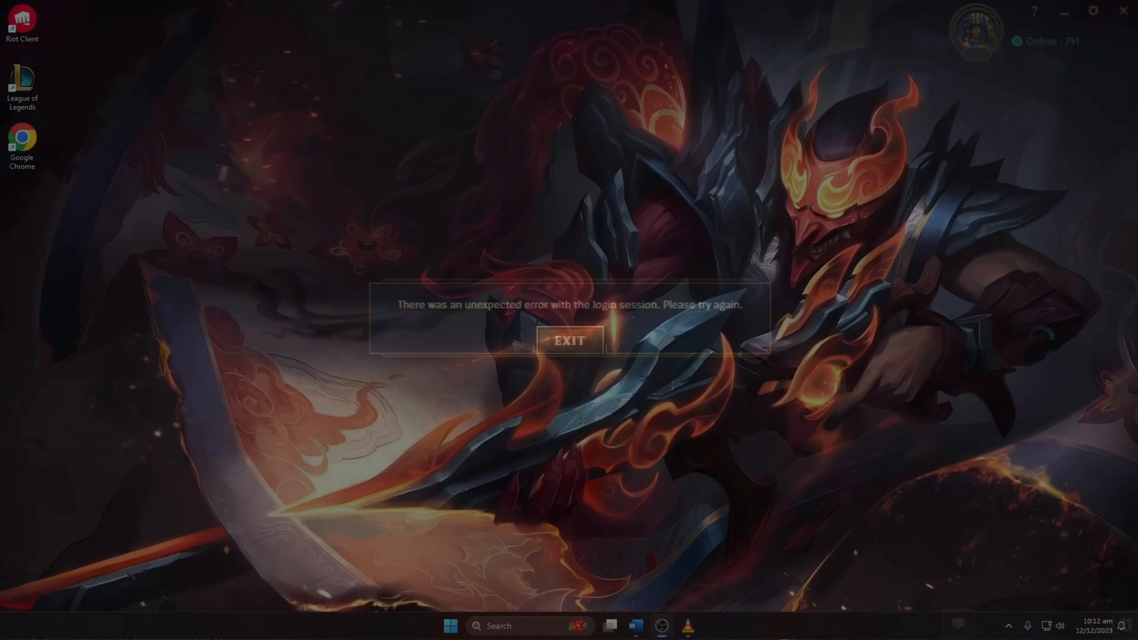
# Dismiss the unexpected login session error with EXIT, closing Riot Client.
pyautogui.click(569, 340)
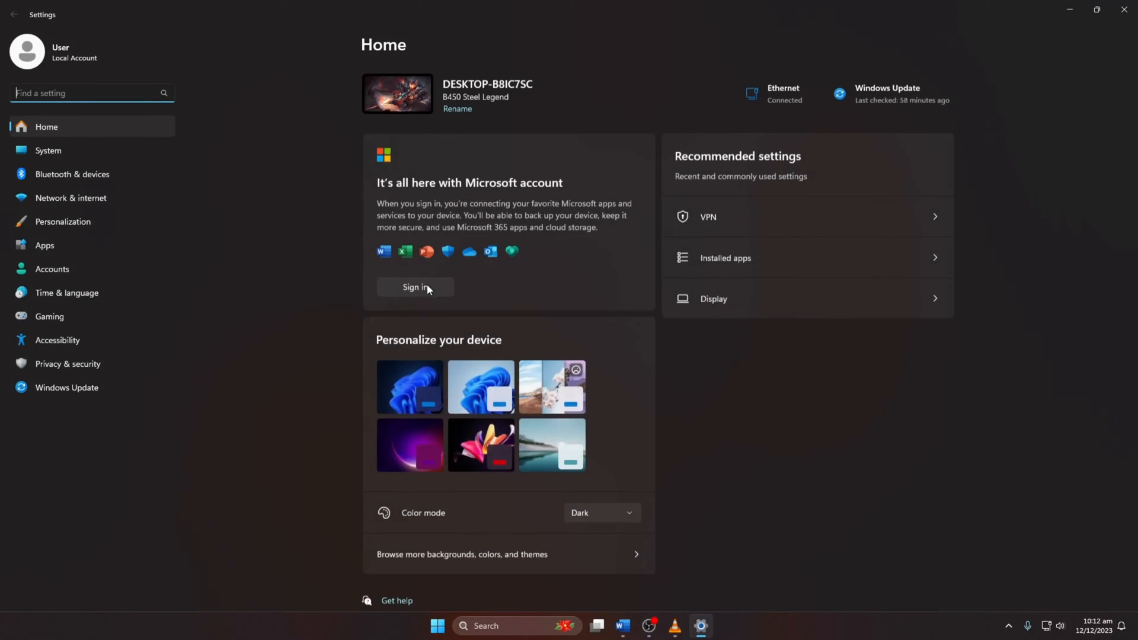
# Check the Settings Home page (Ethernet connected) and close Settings.
pyautogui.click(70, 197)
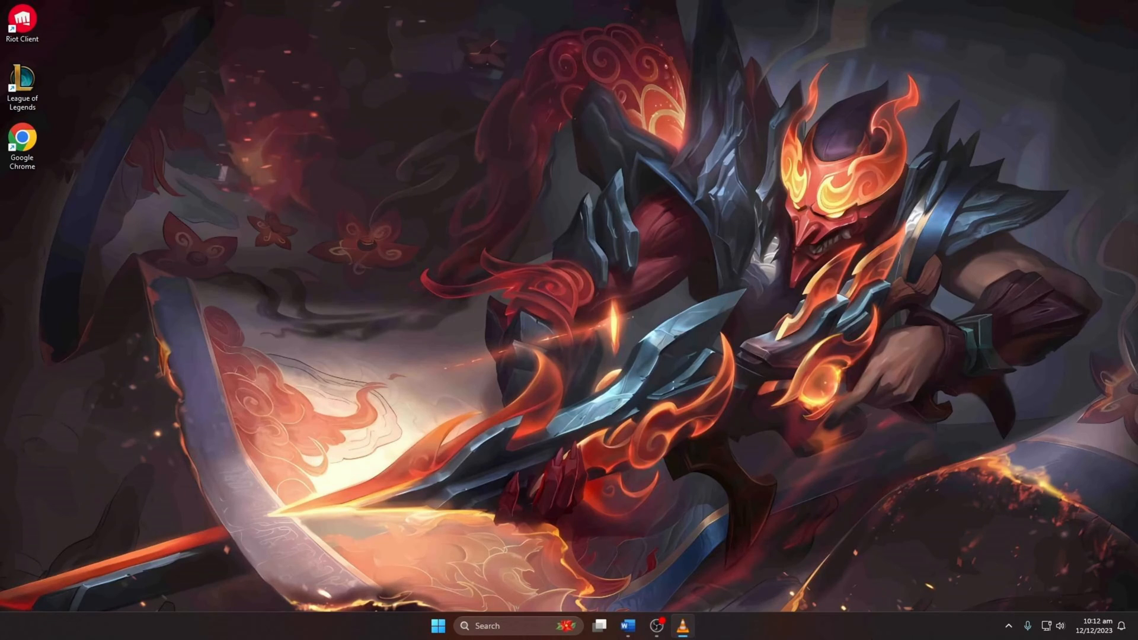
# Launch Task Manager from the taskbar, expand details and bring up actions for Riot Client (32 bit).
pyautogui.rightClick(922, 626)
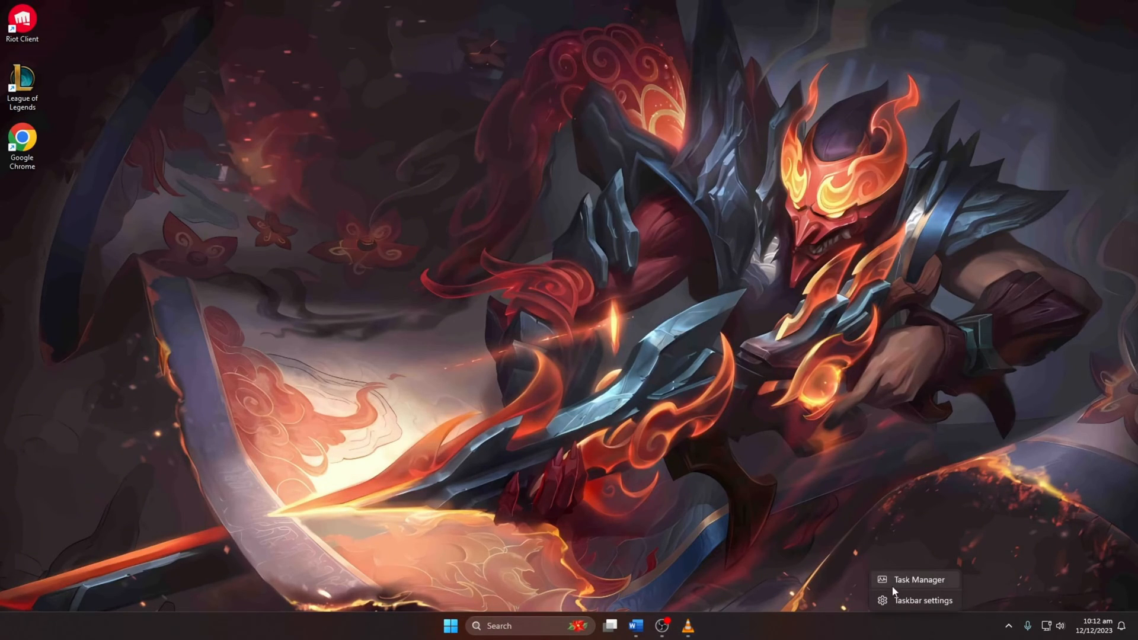
pyautogui.click(919, 580)
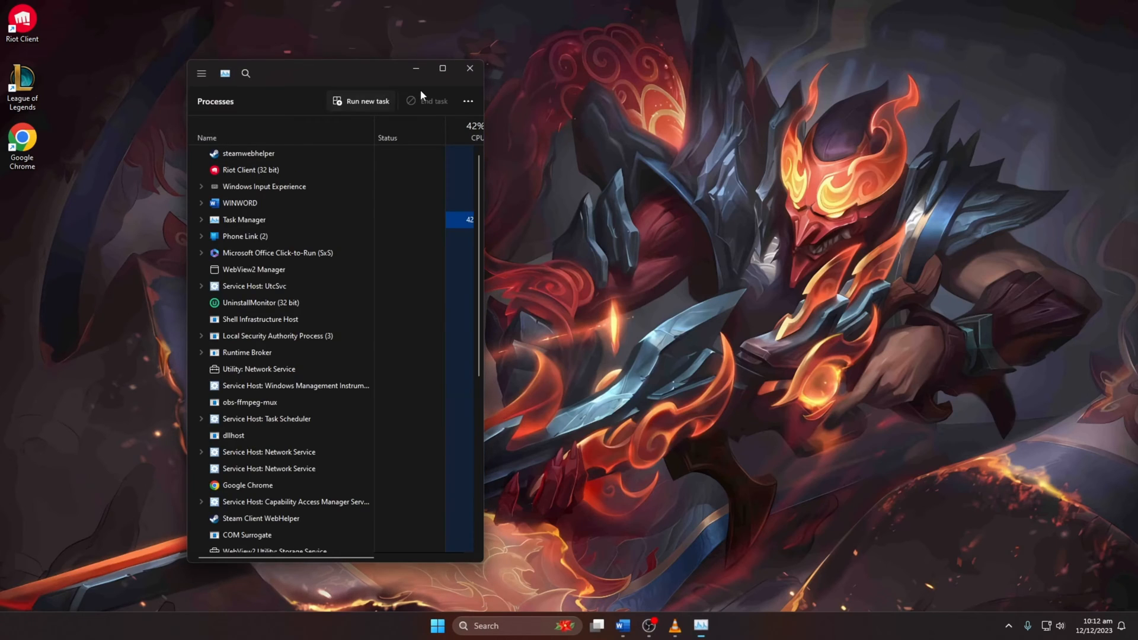
pyautogui.click(443, 69)
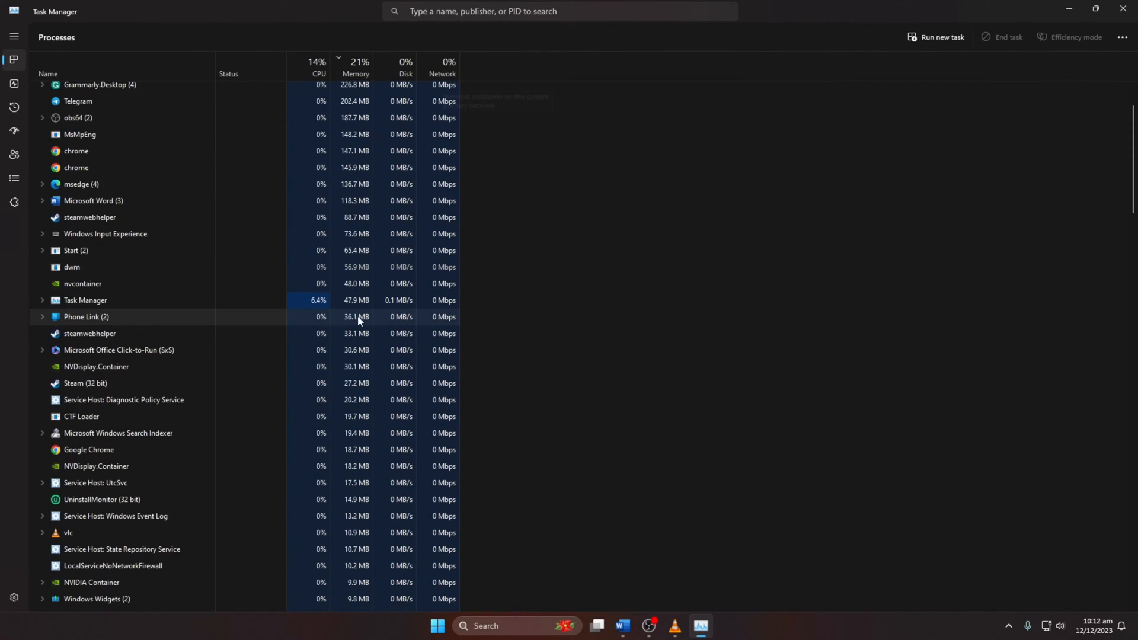
pyautogui.scroll(3)
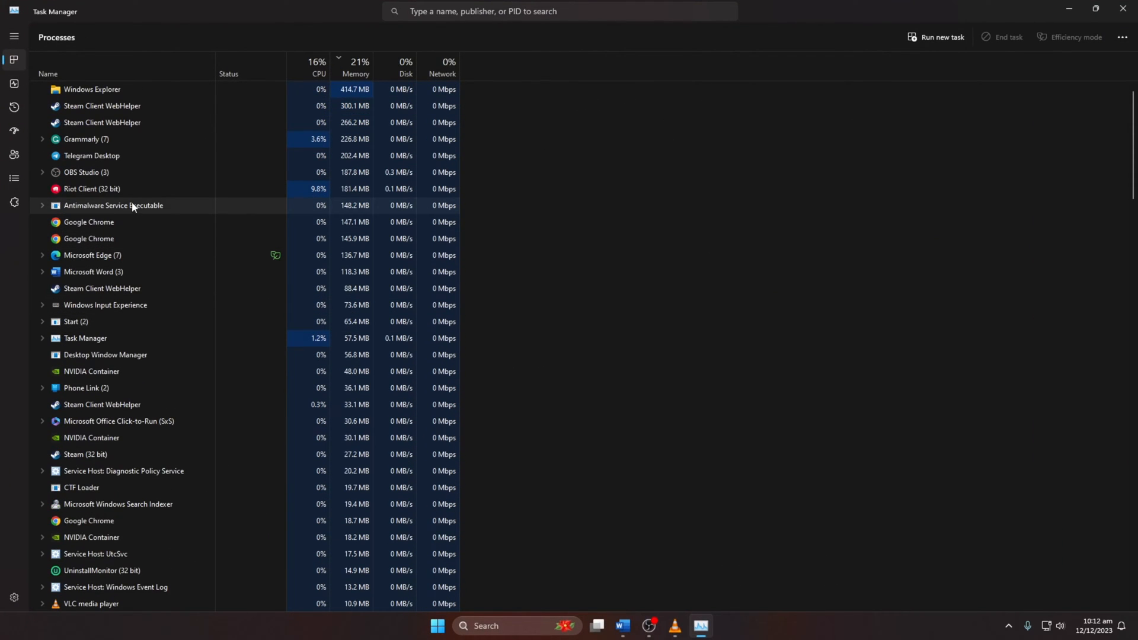
pyautogui.rightClick(91, 188)
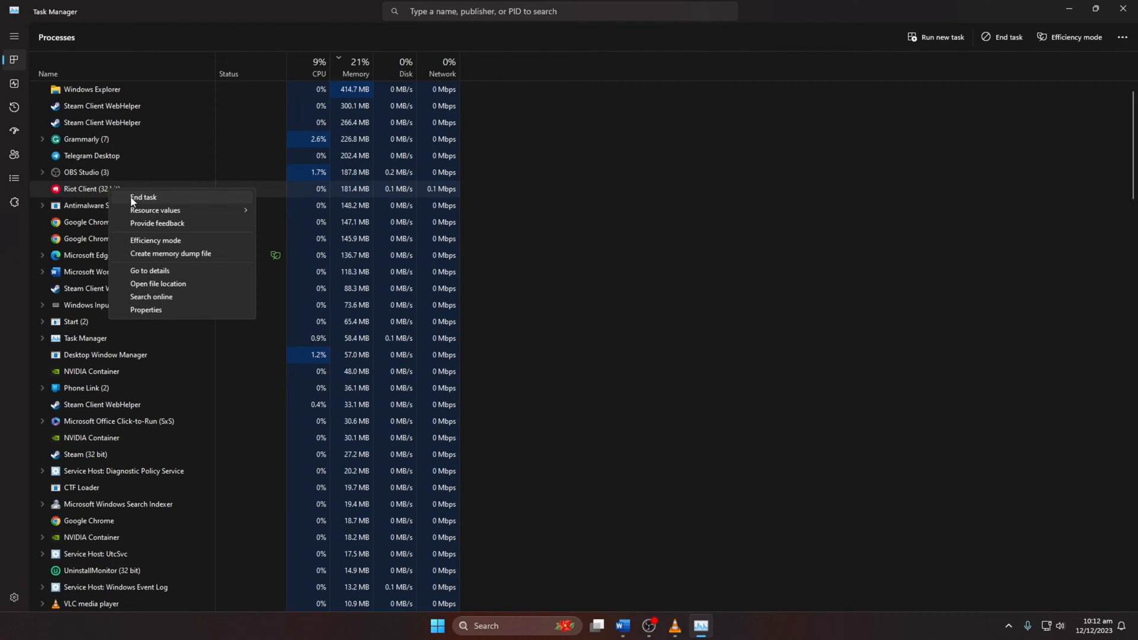
pyautogui.moveTo(185, 202)
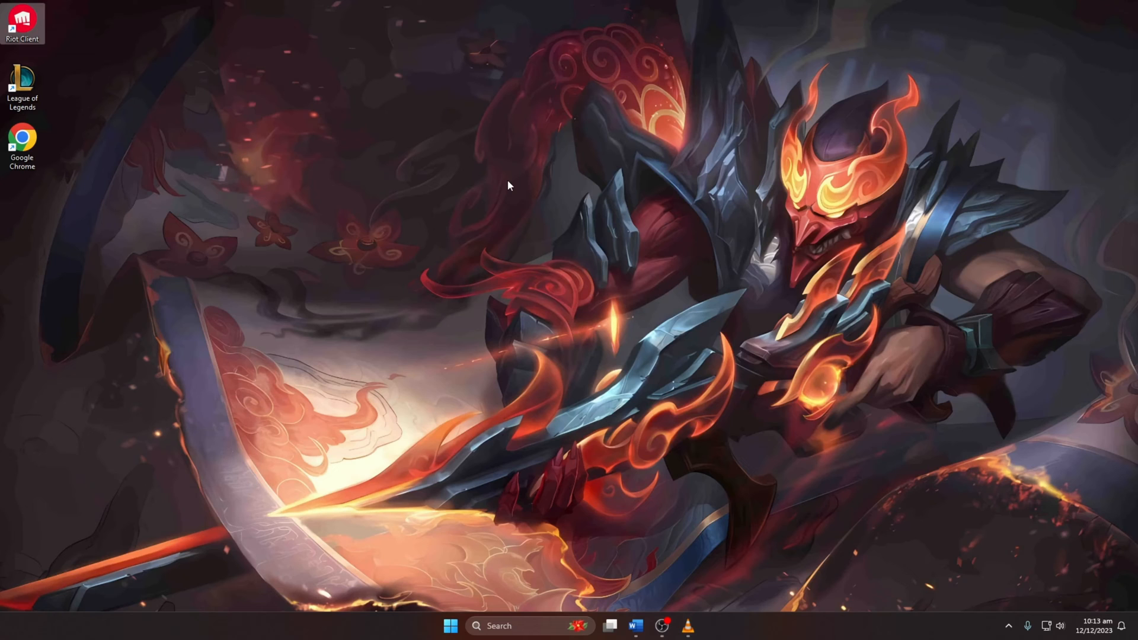
pyautogui.moveTo(692, 287)
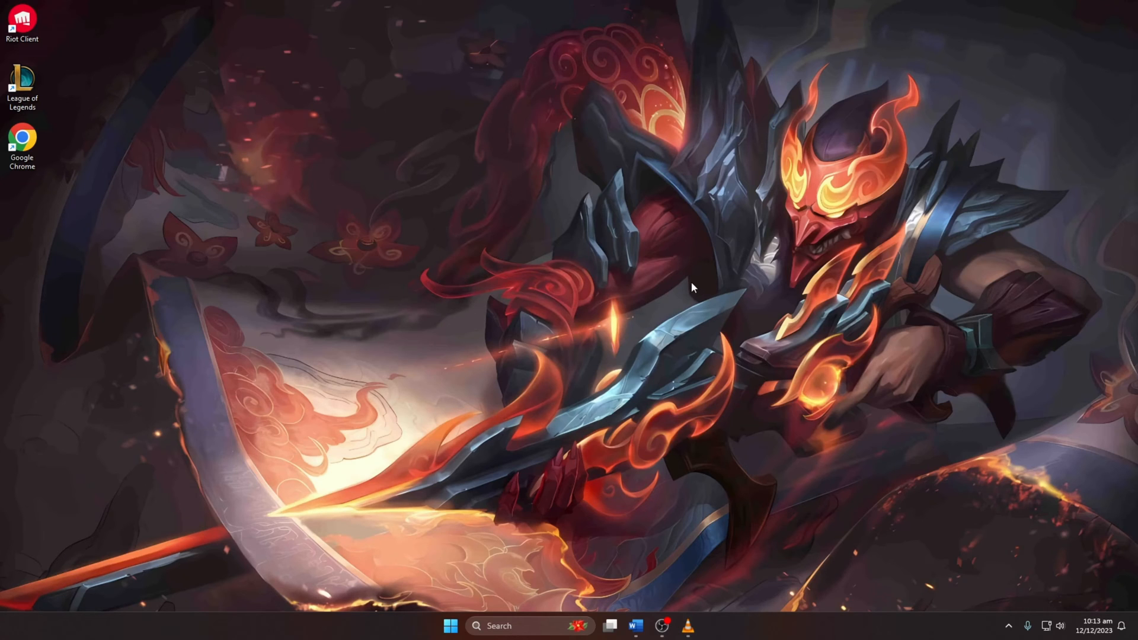
# Relaunch Riot Client from its desktop shortcut to the sign-in screen.
pyautogui.doubleClick(22, 18)
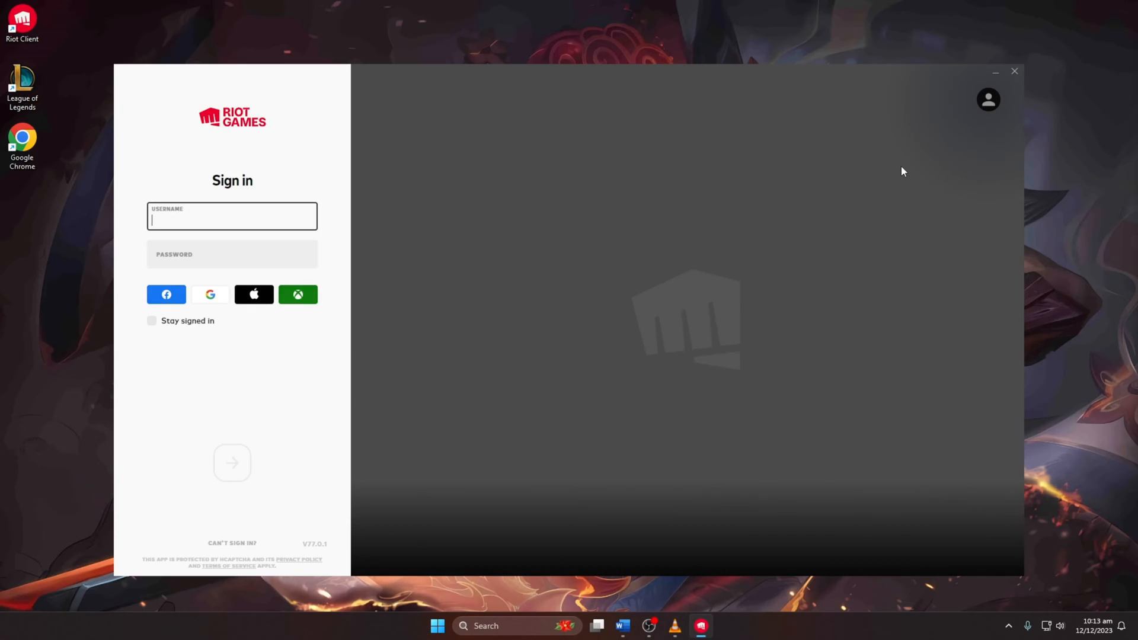
pyautogui.click(1014, 70)
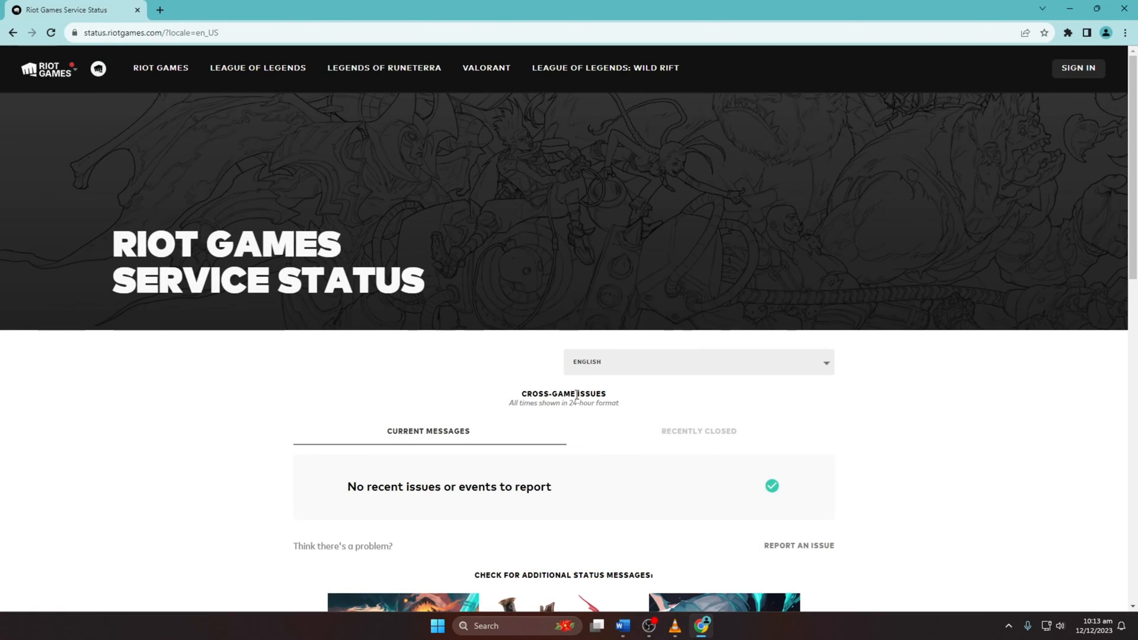
# View League of Legends service status for the OCE region, showing no recent issues.
pyautogui.scroll(-3)
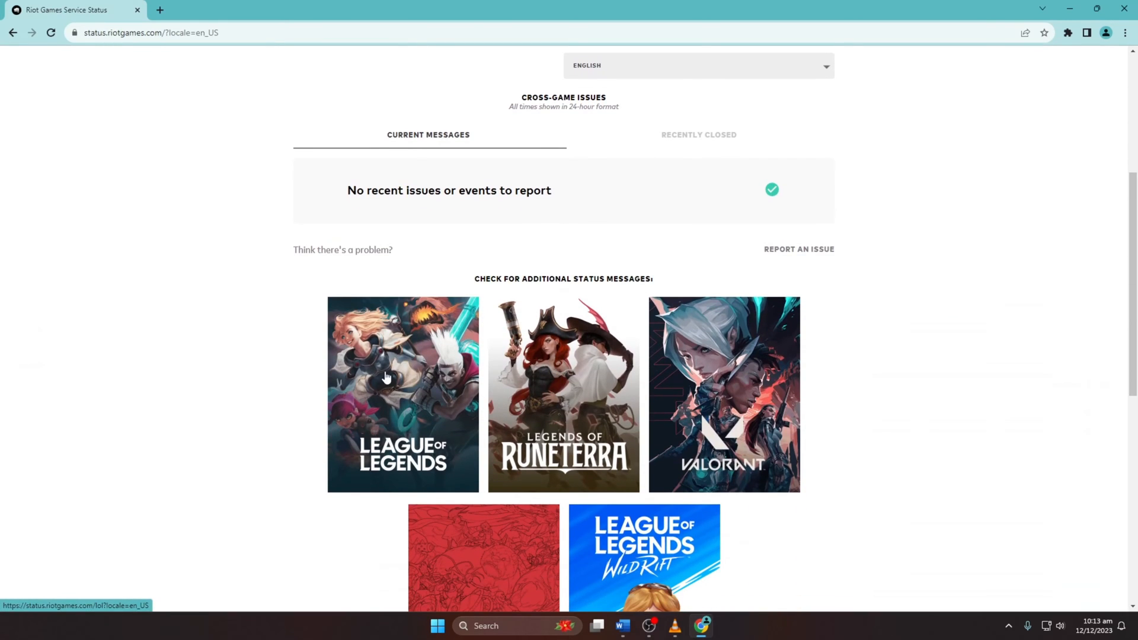
pyautogui.click(404, 394)
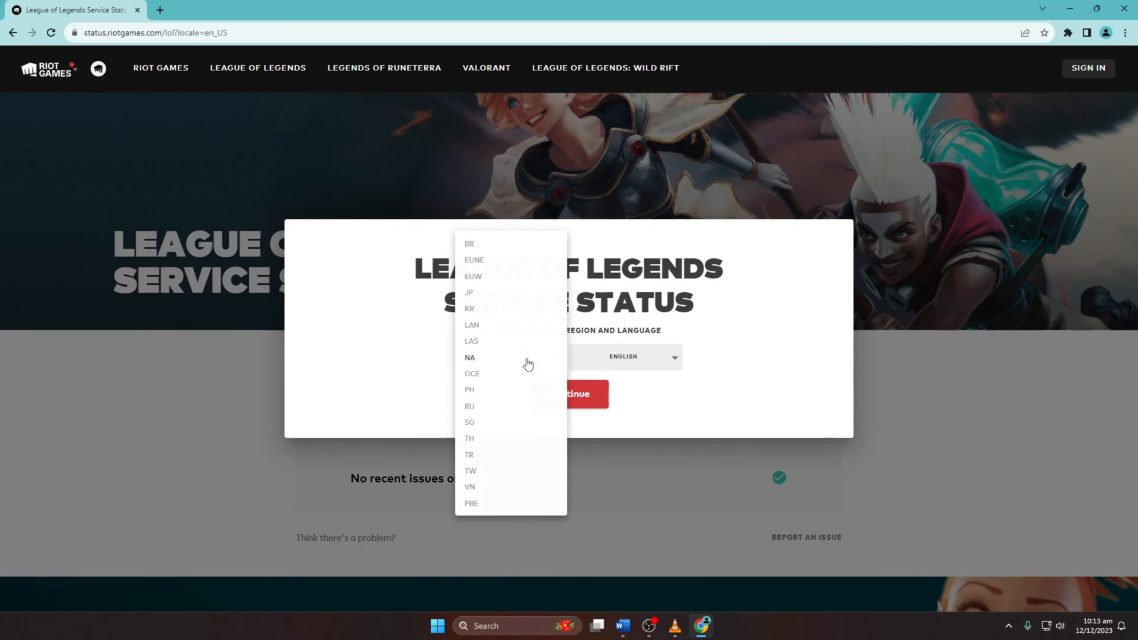
pyautogui.click(472, 373)
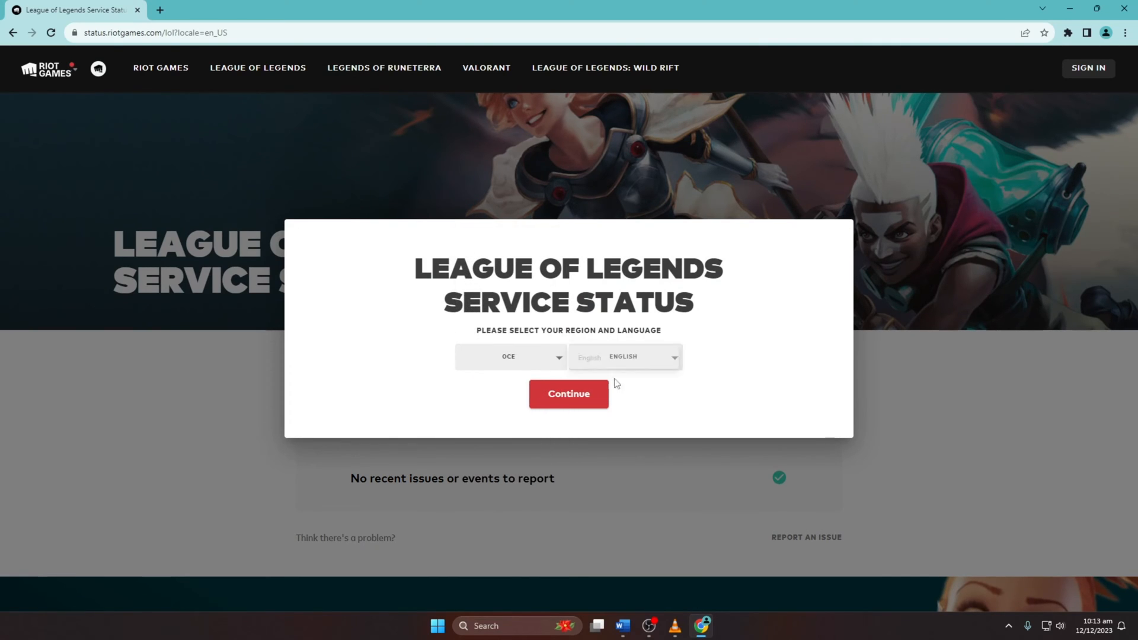
pyautogui.click(569, 394)
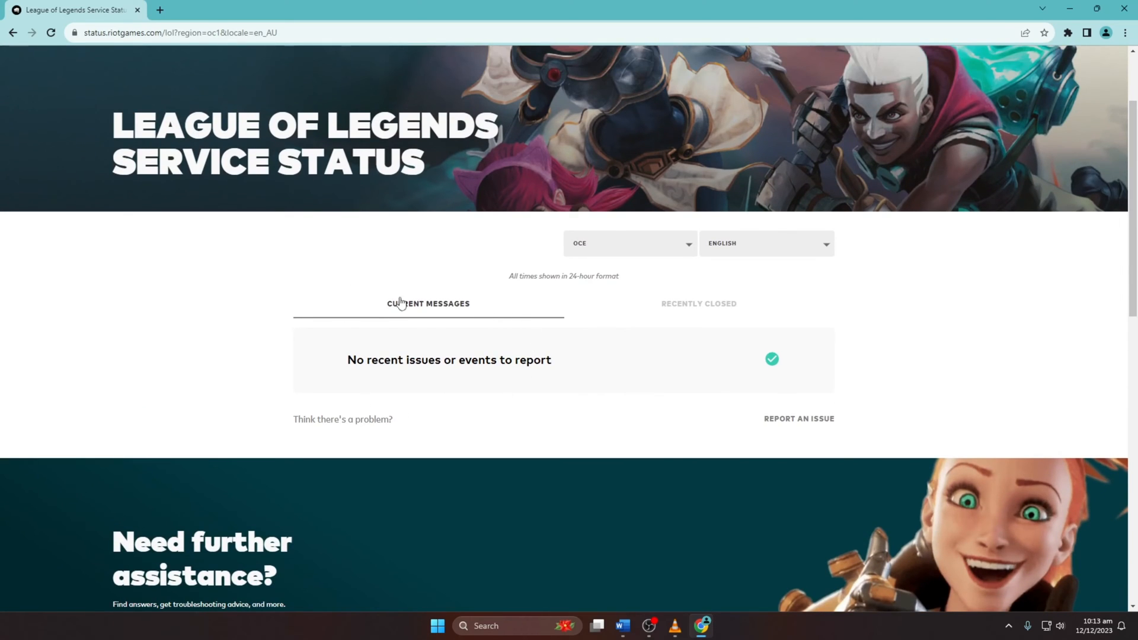
pyautogui.moveTo(1034, 61)
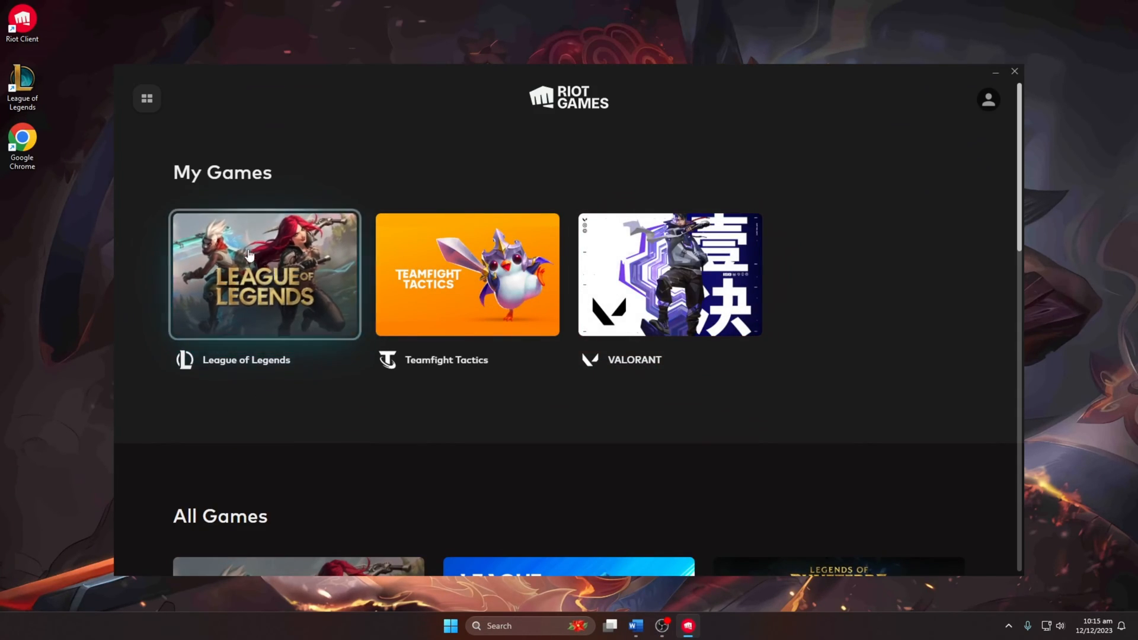
# Show the League of Legends page with its Play button, then close the client window.
pyautogui.click(264, 274)
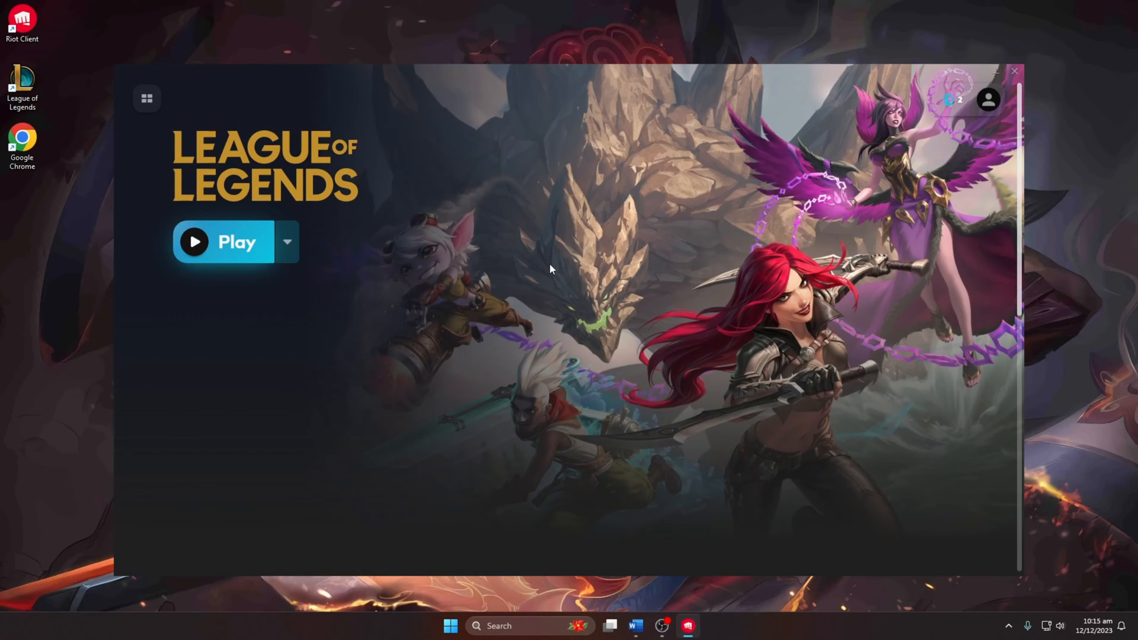
pyautogui.click(1014, 71)
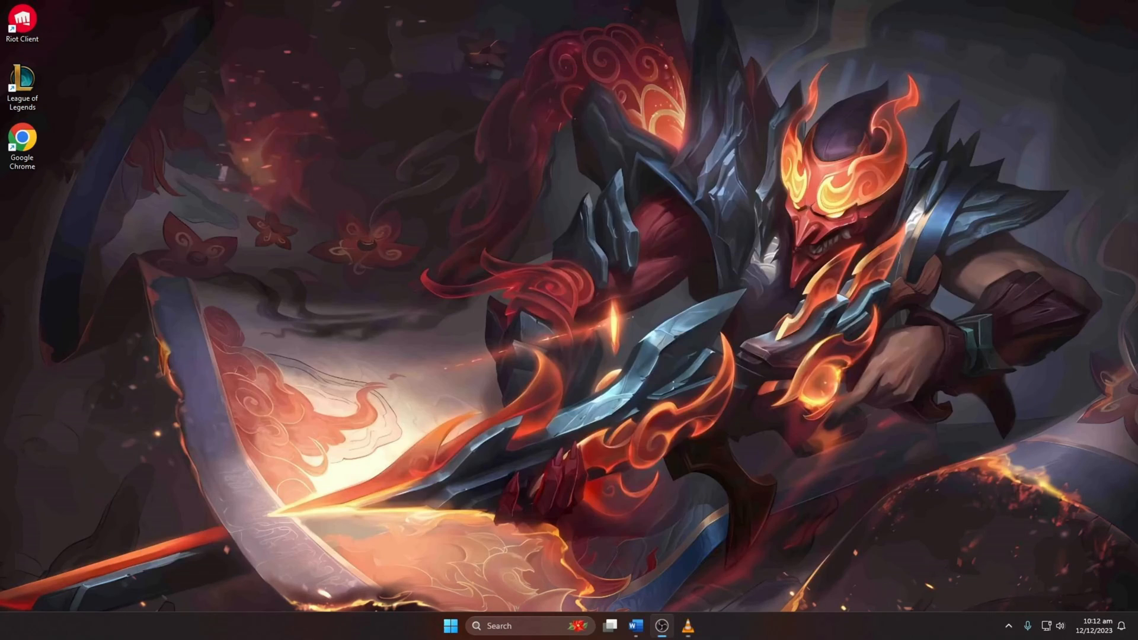